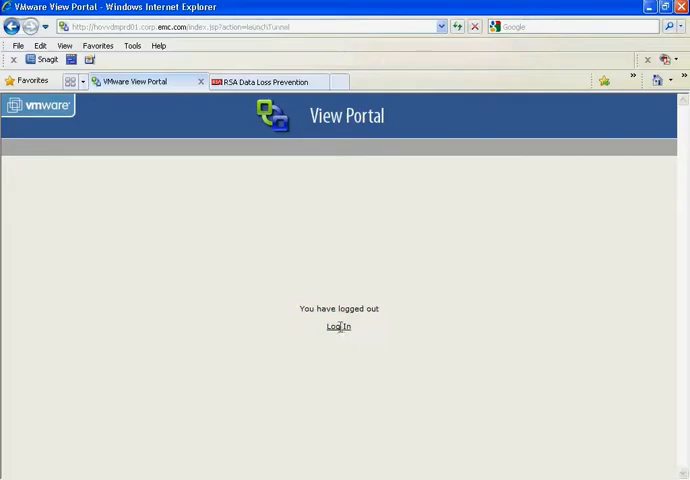
pyautogui.click(338, 326)
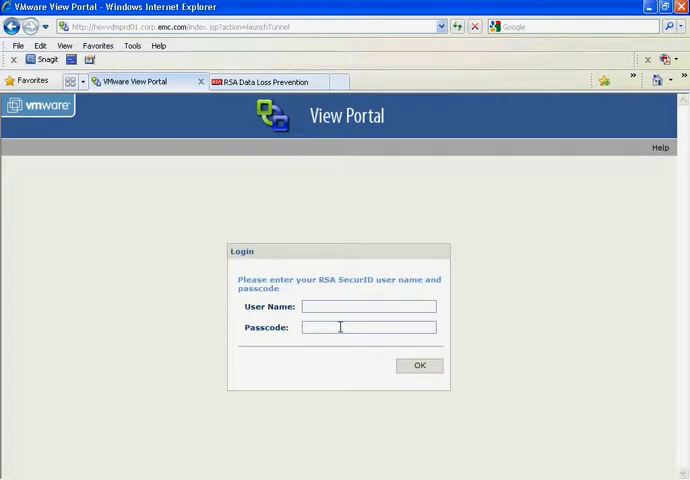
pyautogui.write('mehtan2')
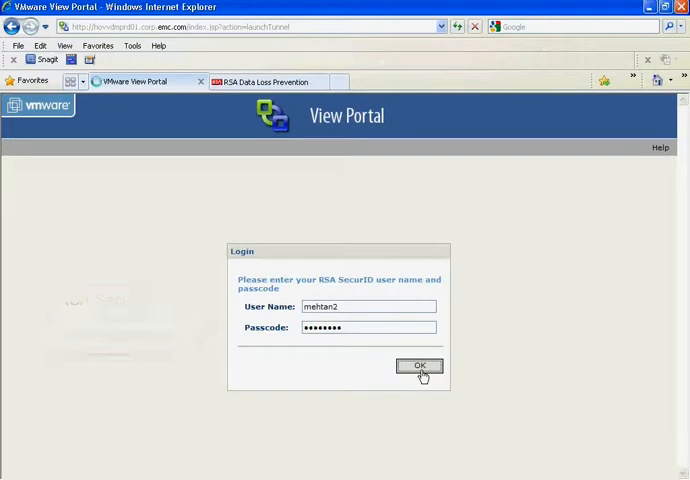
# Step: Submit the SecurID credentials, enter the CORP domain password and complete login to reach the desktop list
pyautogui.click(420, 364)
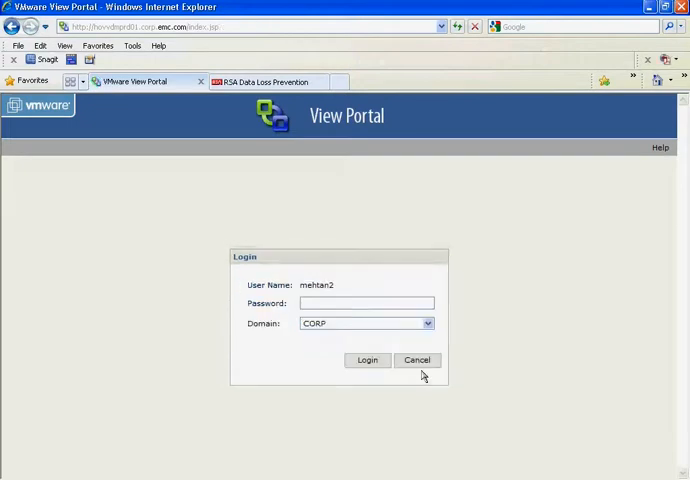
pyautogui.click(366, 302)
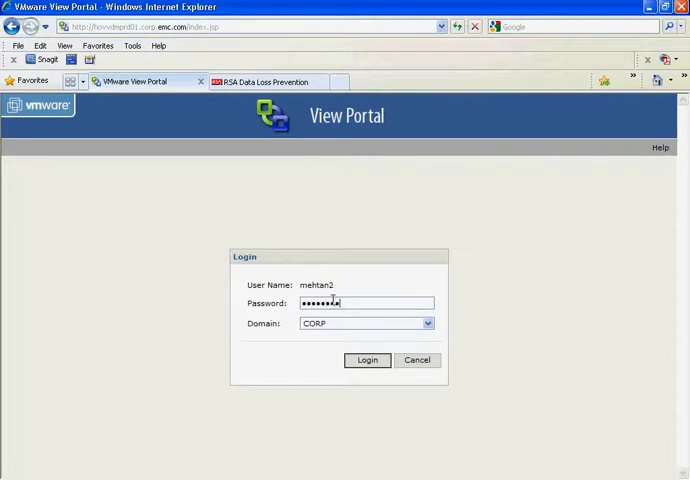
pyautogui.click(368, 360)
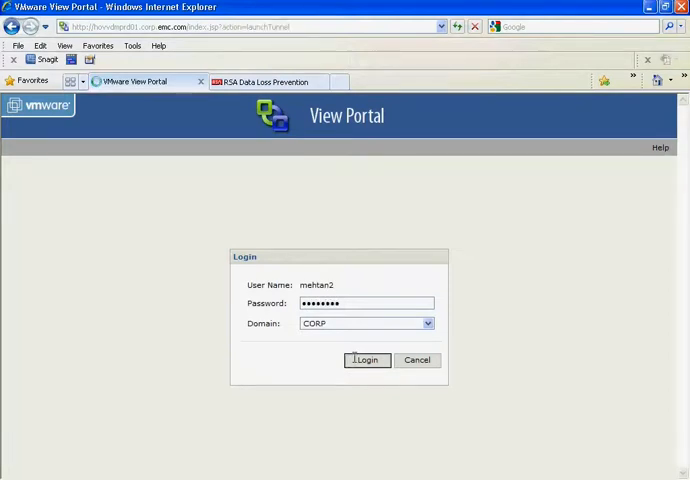
pyautogui.click(366, 360)
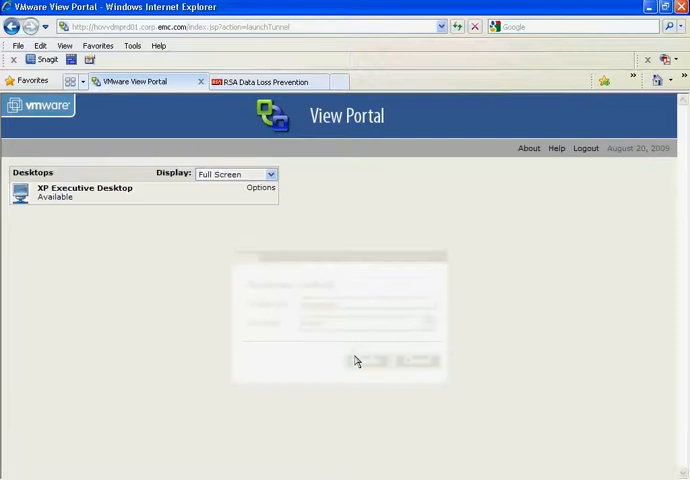
# Step: Connect to the XP Executive Desktop with Display set to Window
pyautogui.click(236, 174)
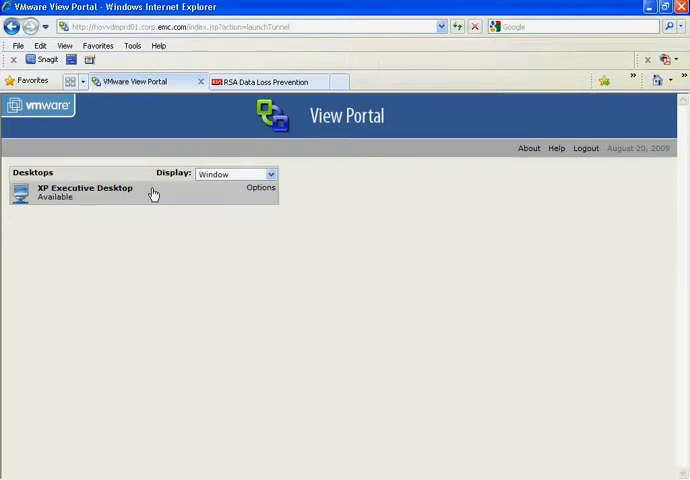
pyautogui.moveTo(228, 290)
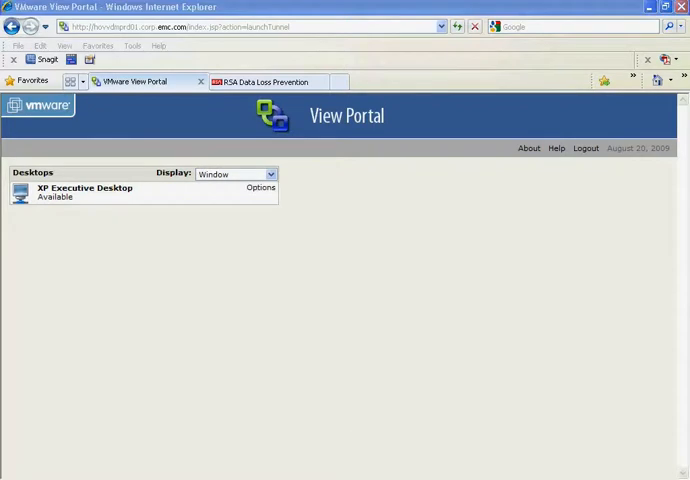
pyautogui.click(84, 192)
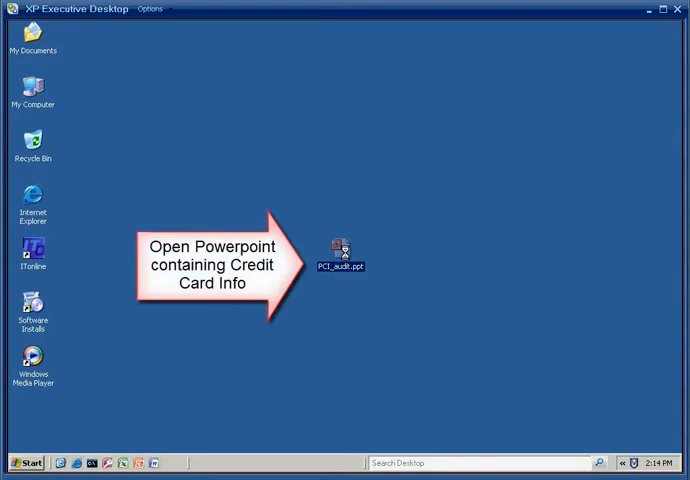
# Step: Show the PCI audit presentation's Customer DB Fields slide and bring up its print settings
pyautogui.doubleClick(344, 252)
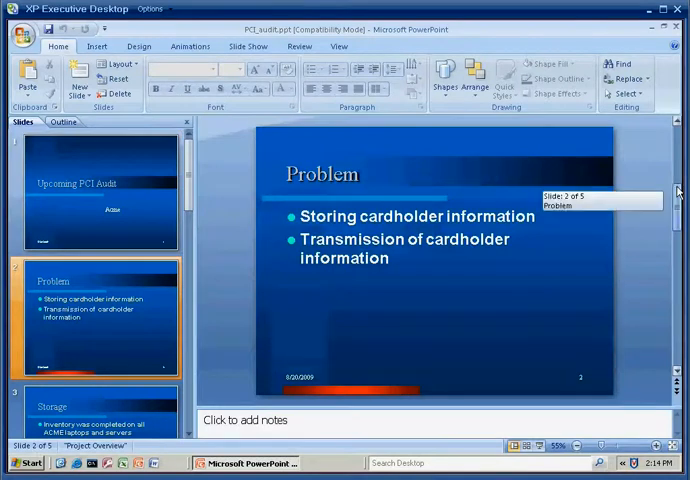
pyautogui.scroll(-3)
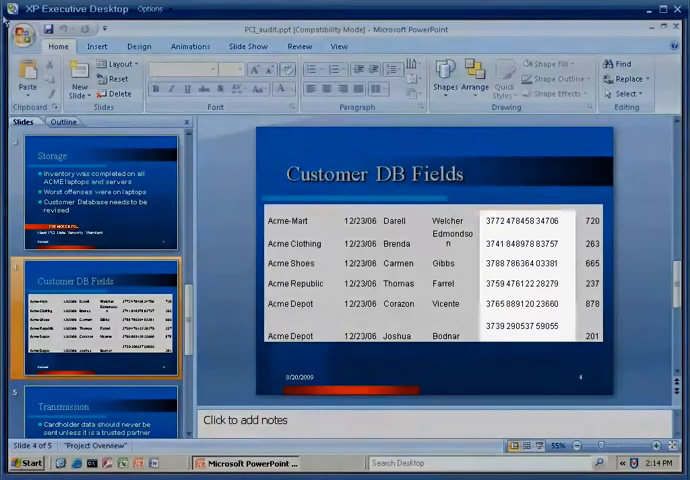
pyautogui.click(22, 36)
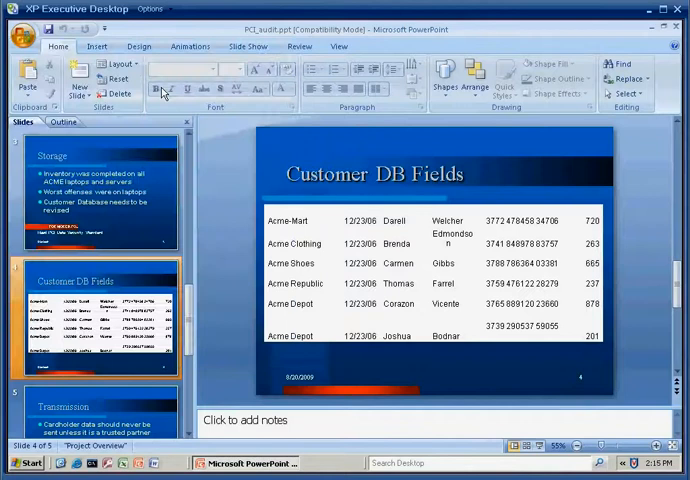
pyautogui.press('ctrl+p')
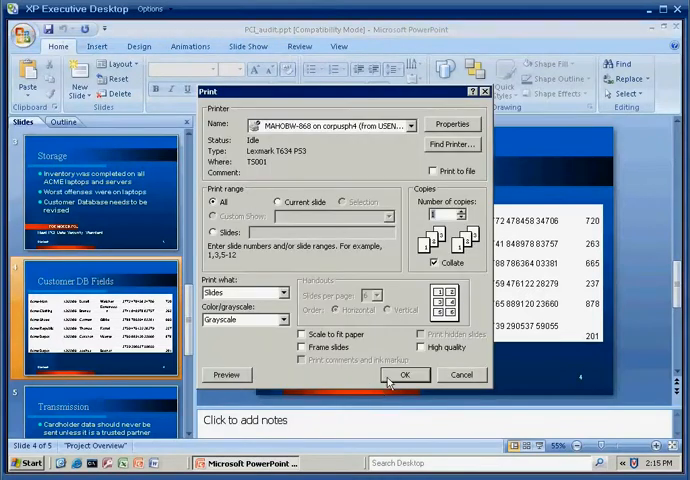
# Step: Attempt to print the card data slides, triggering the RSA DLP corporate-policy block
pyautogui.click(406, 374)
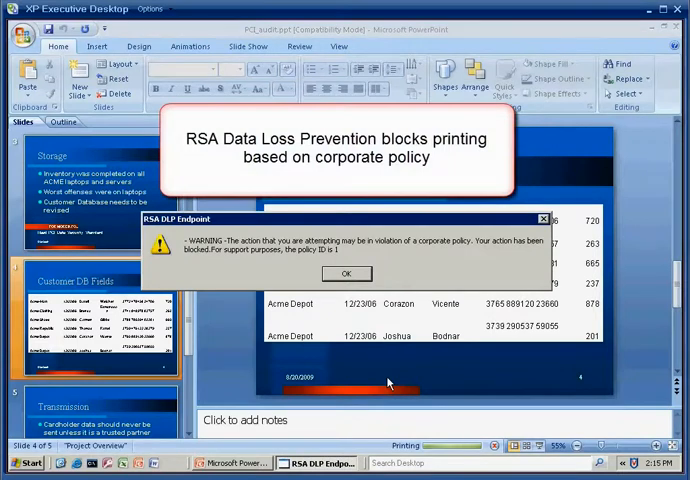
pyautogui.moveTo(392, 382)
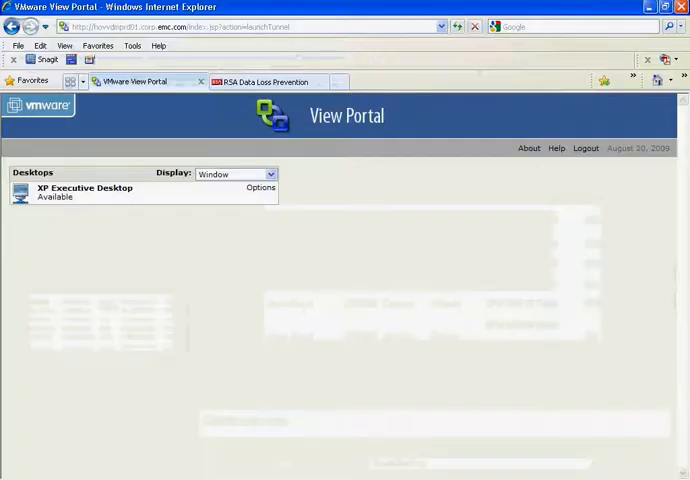
# Step: View the PCI-DSS policy details from the RSA Data Loss Prevention policy list
pyautogui.click(264, 80)
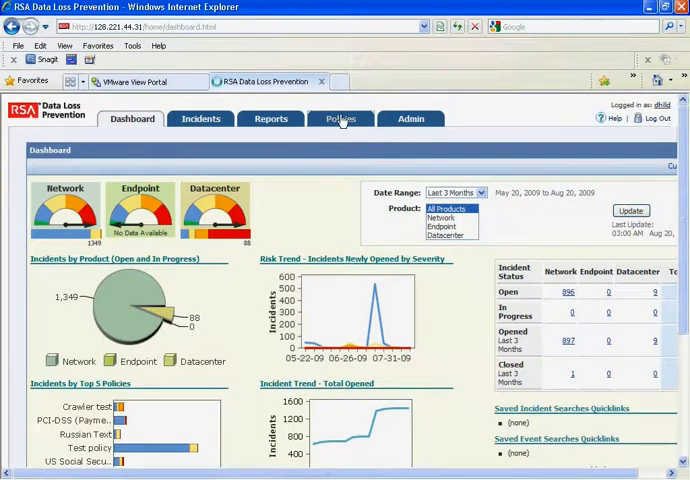
pyautogui.click(340, 118)
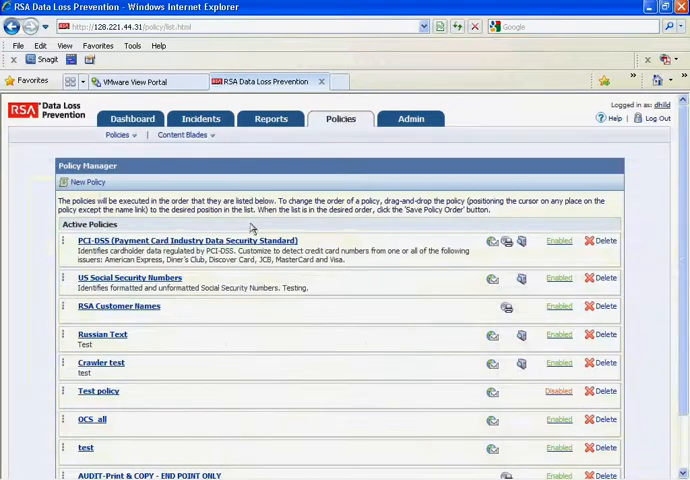
pyautogui.click(190, 240)
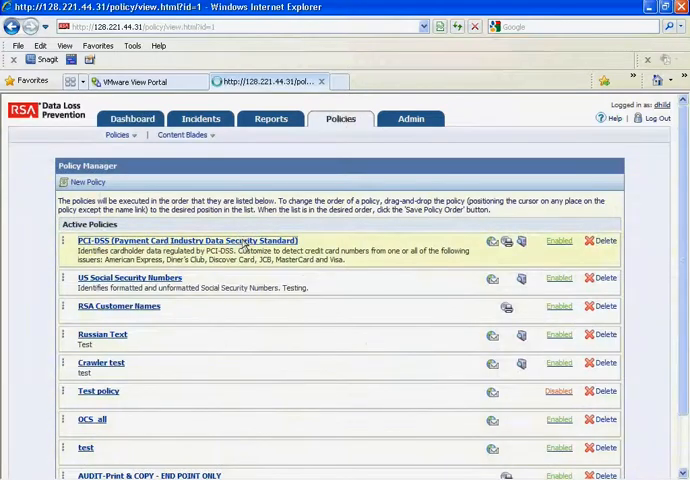
pyautogui.click(180, 240)
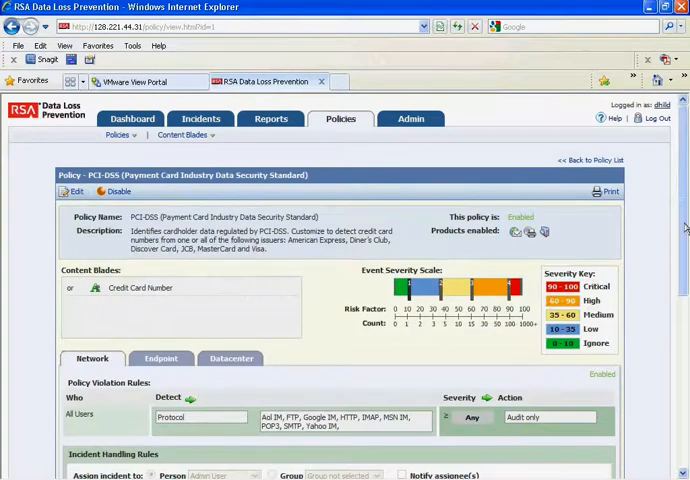
# Step: Show the PCI-DSS policy's endpoint rules under Content Blades: Block & Audit for printing and removable drives
pyautogui.scroll(-3)
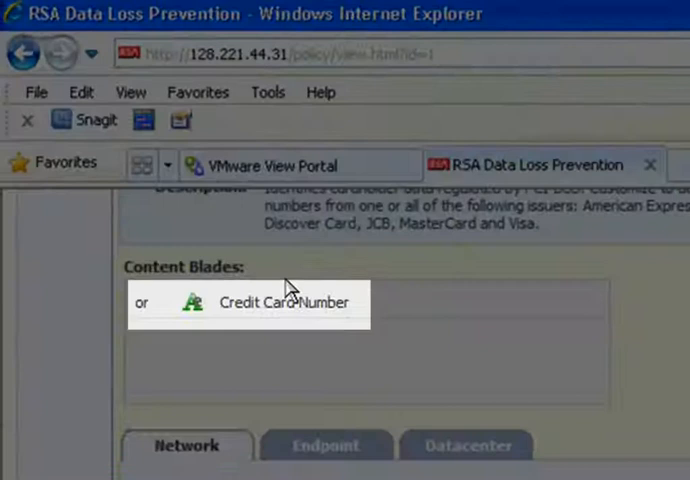
pyautogui.moveTo(344, 468)
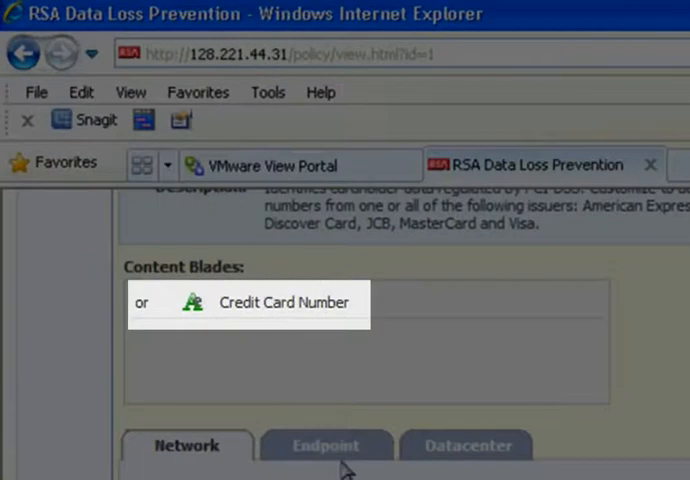
pyautogui.click(326, 444)
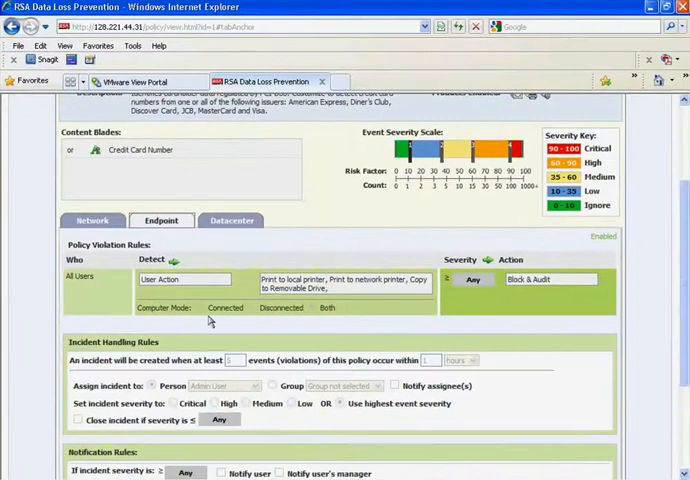